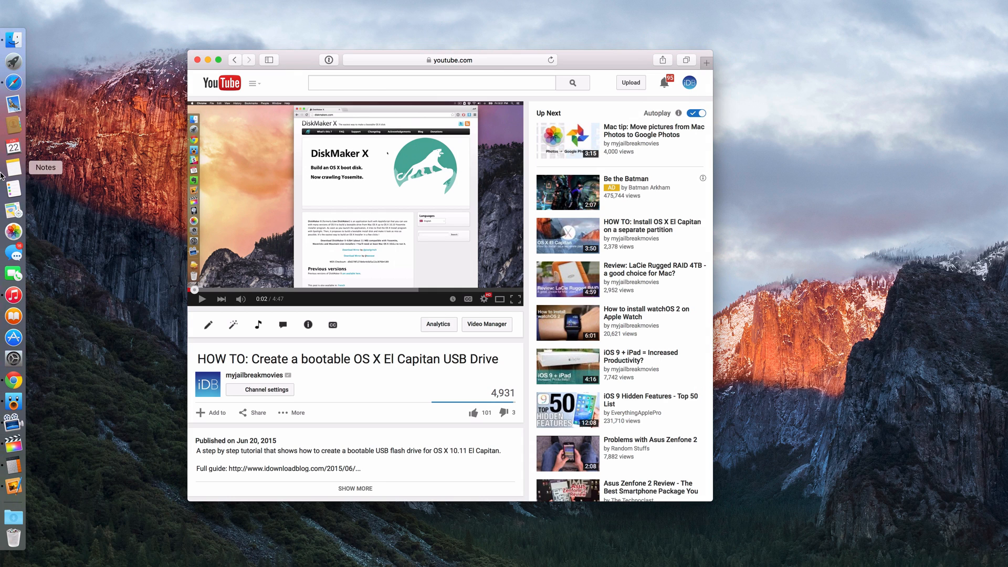
mouse_move(13, 358)
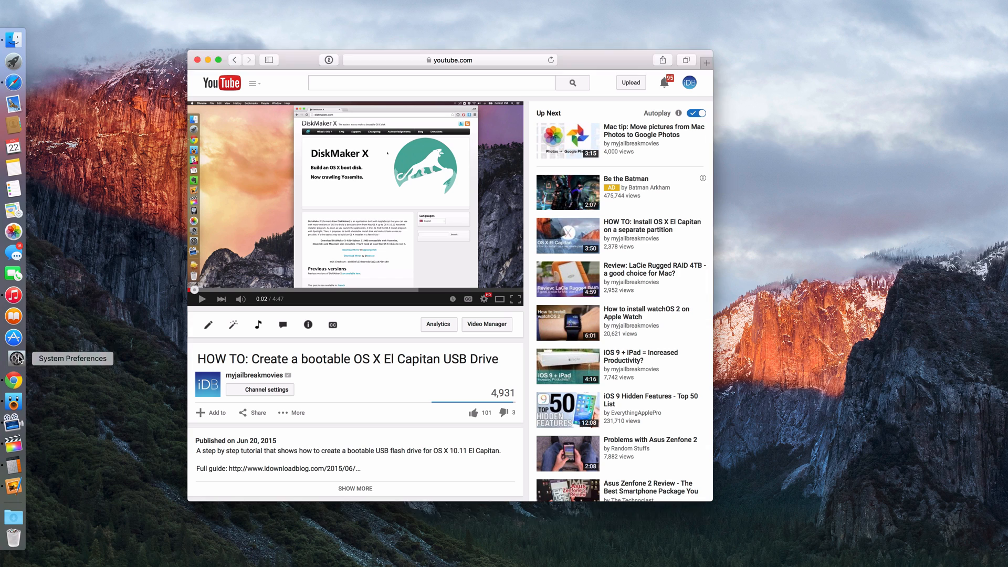
Go from the Dock to System Preferences' General pane with the menu bar hiding option
click(14, 358)
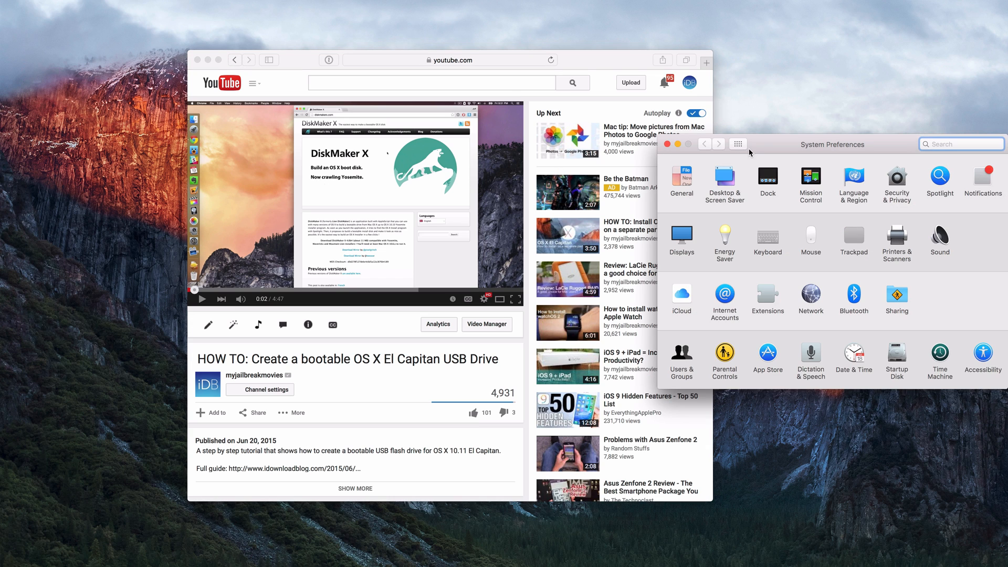
click(682, 176)
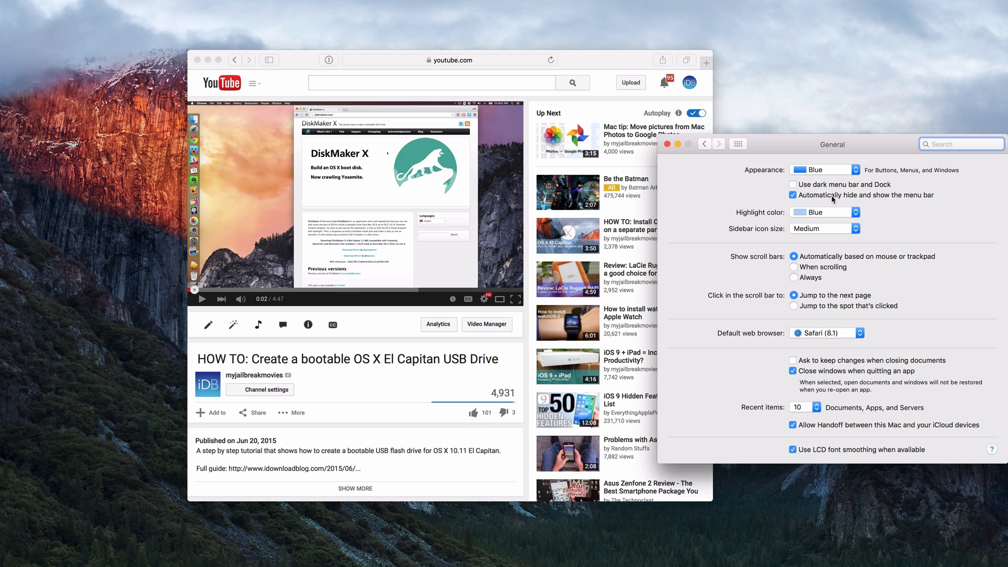
Toggle 'Automatically hide and show the menu bar' off and on twice, leave it checked, and close the window
click(793, 195)
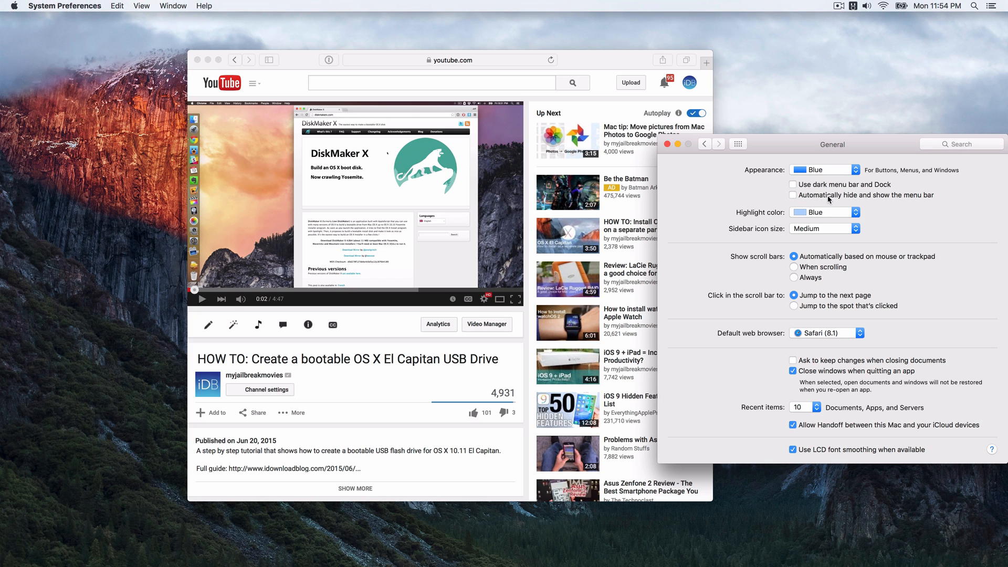
click(793, 195)
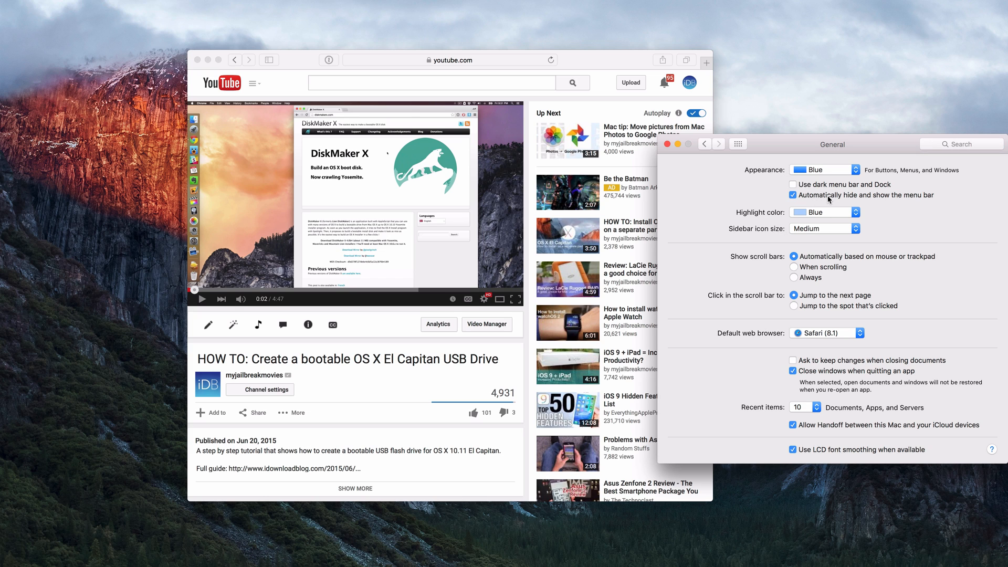
click(793, 195)
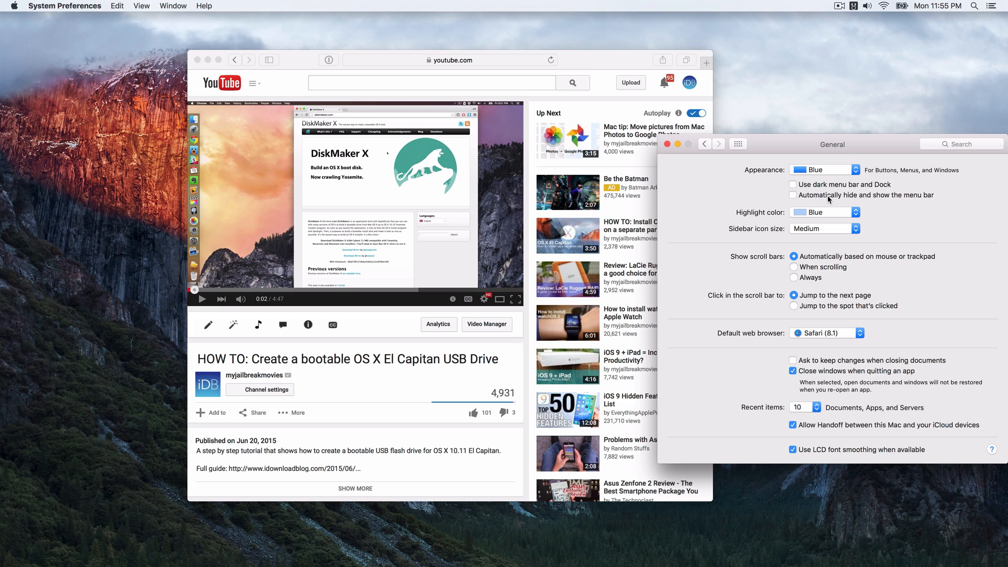
click(793, 195)
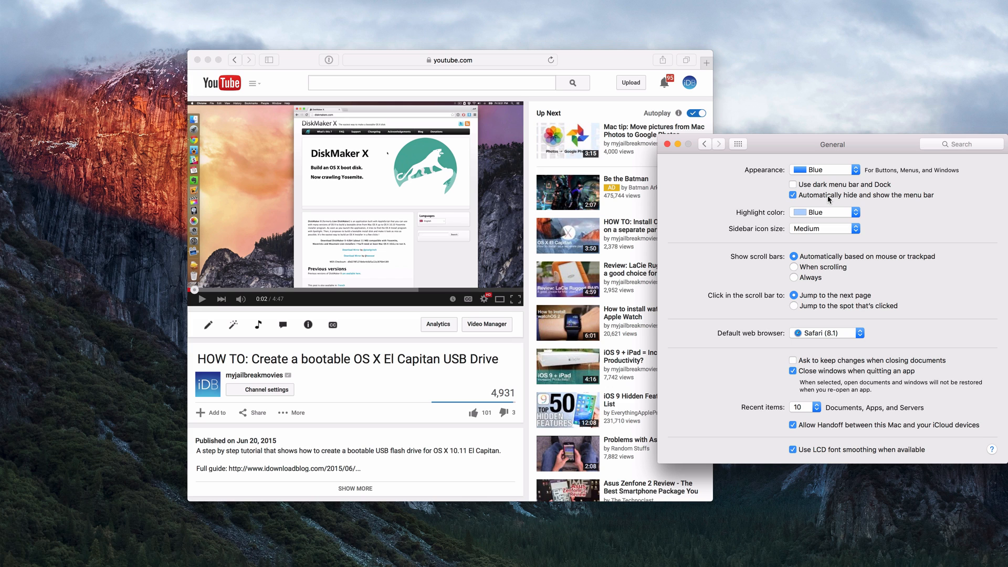
click(689, 144)
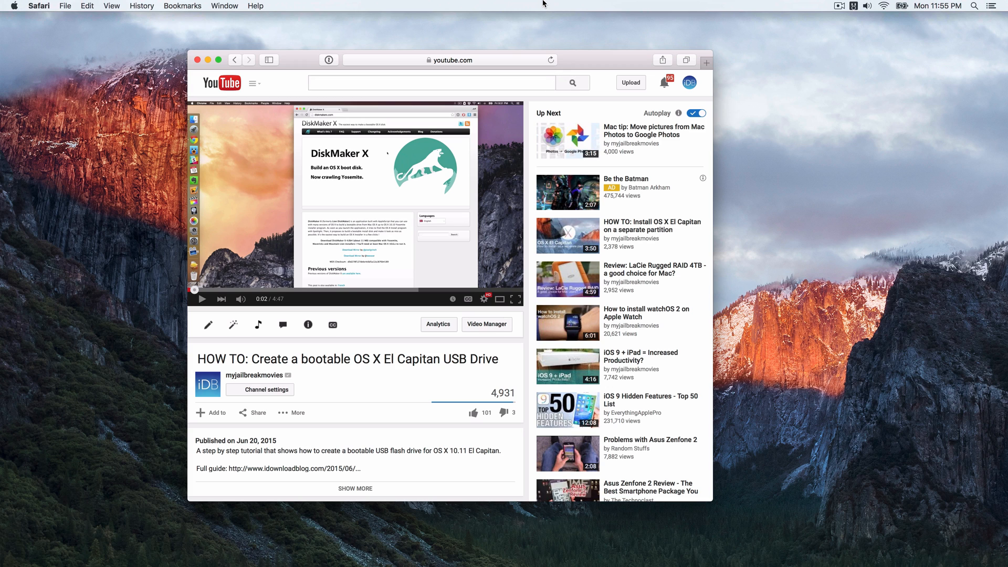
mouse_move(575, 59)
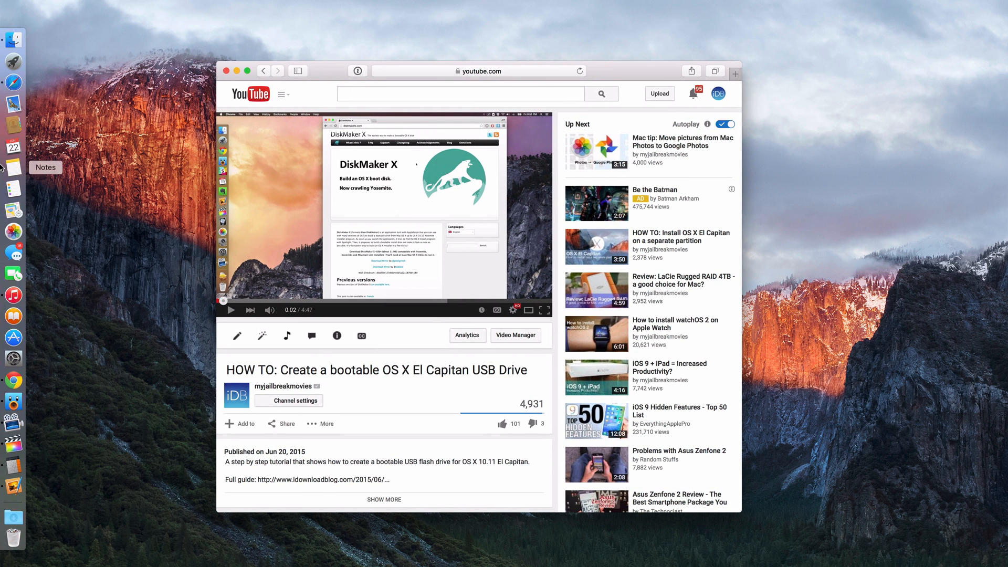
mouse_move(17, 165)
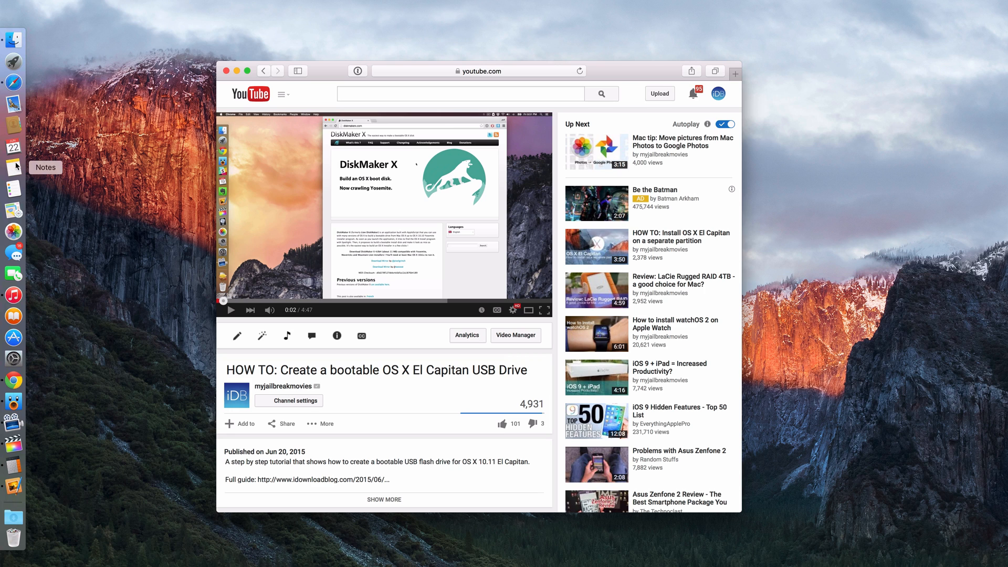
mouse_move(330, 88)
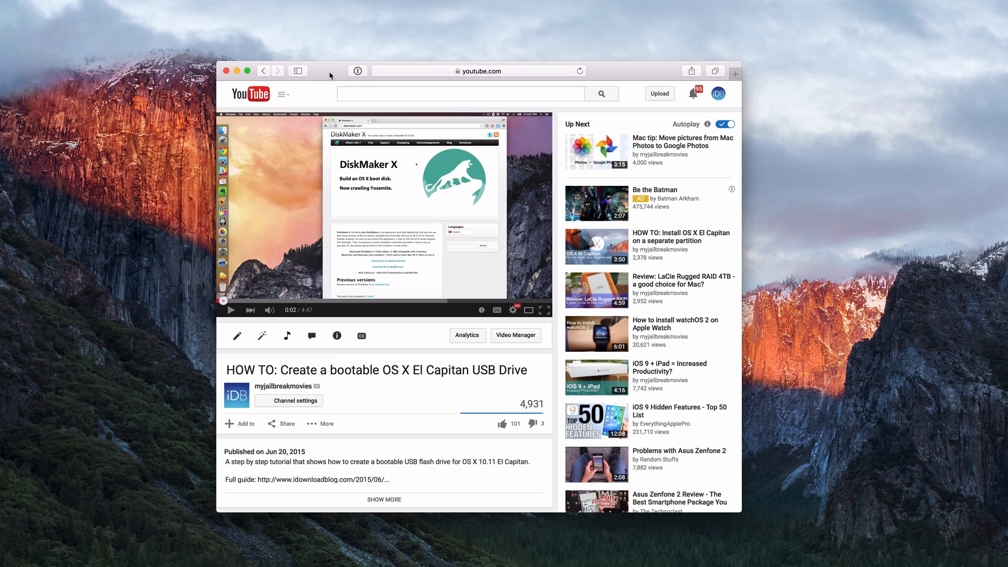